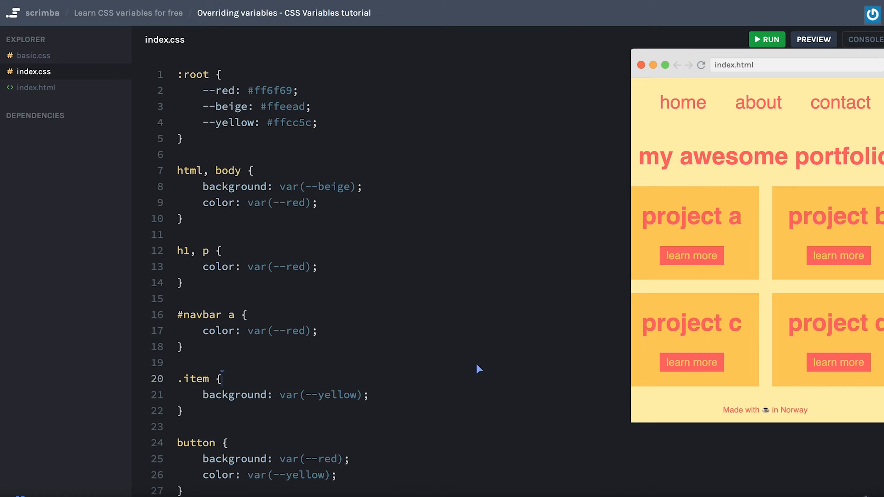
mouse_move(346, 274)
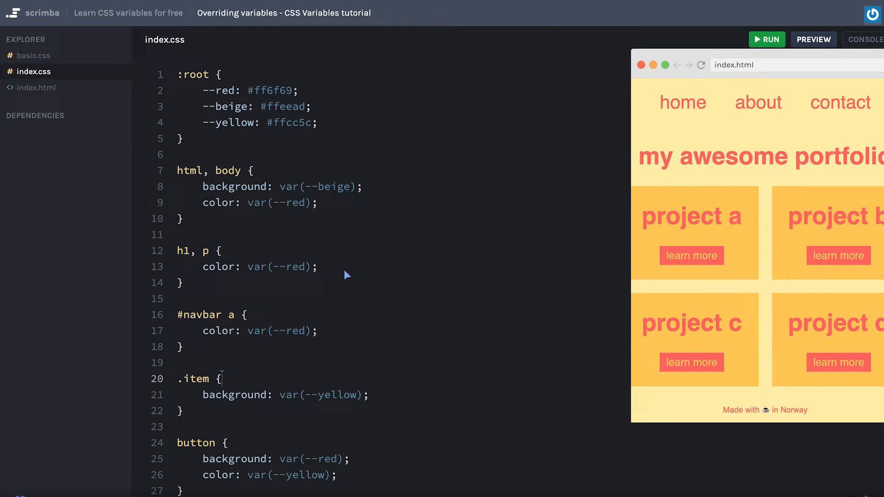
mouse_move(255, 226)
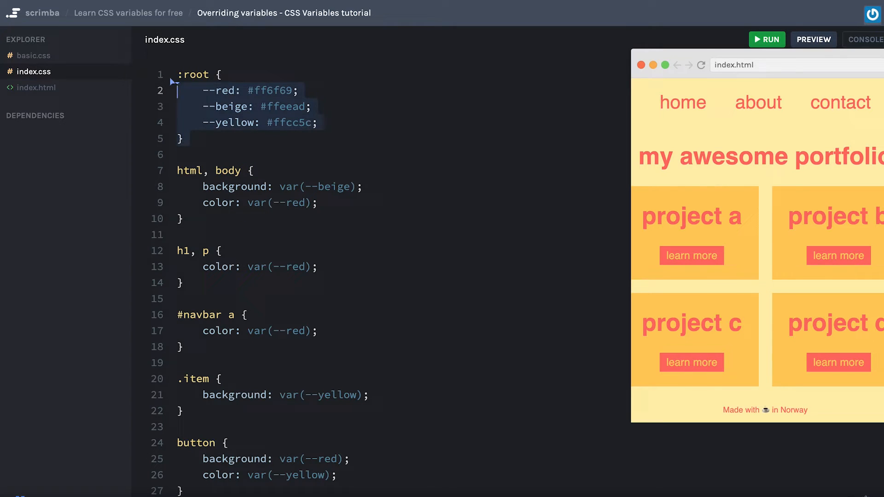
View the portfolio markup in index.html with its project item blocks, then return to index.css
left_click(177, 74)
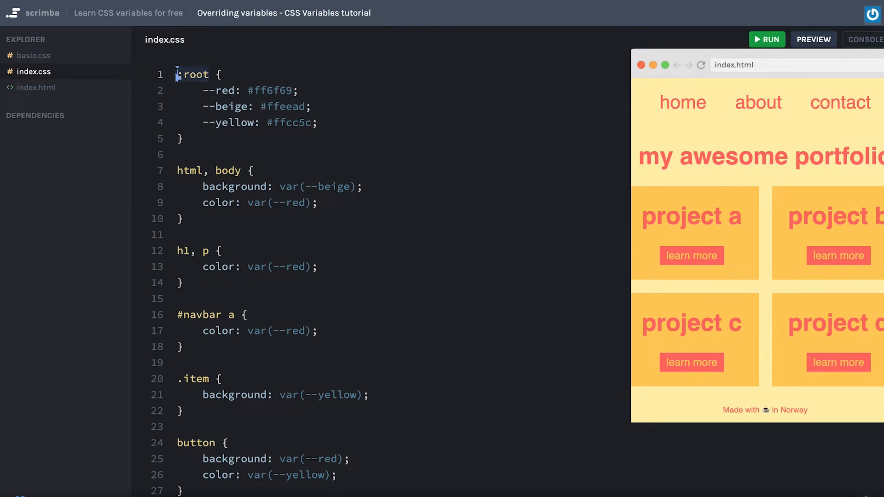
left_click(36, 87)
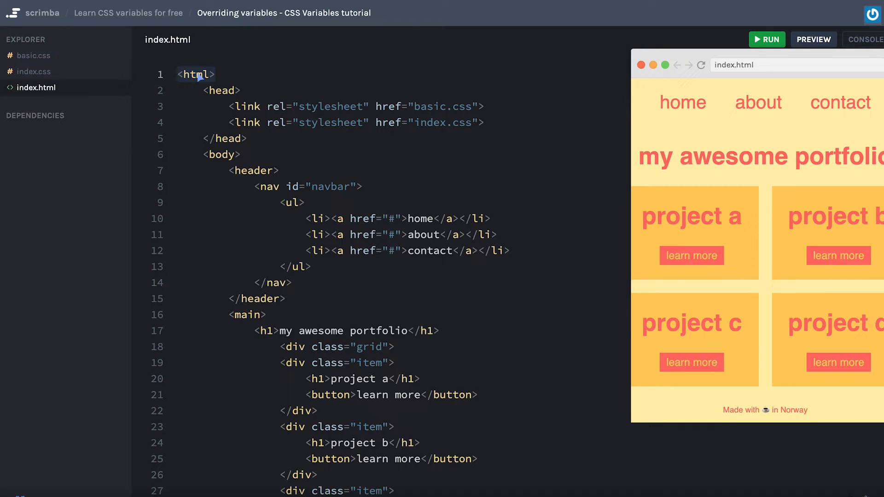
mouse_move(211, 80)
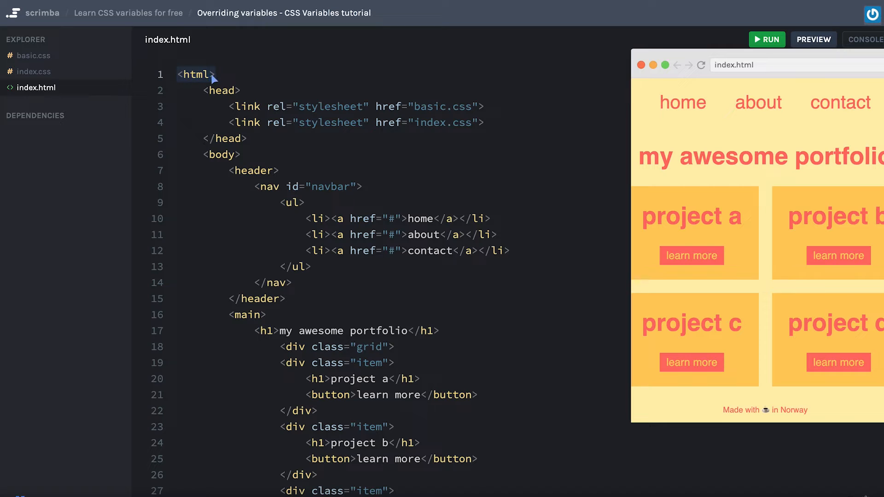
mouse_move(222, 77)
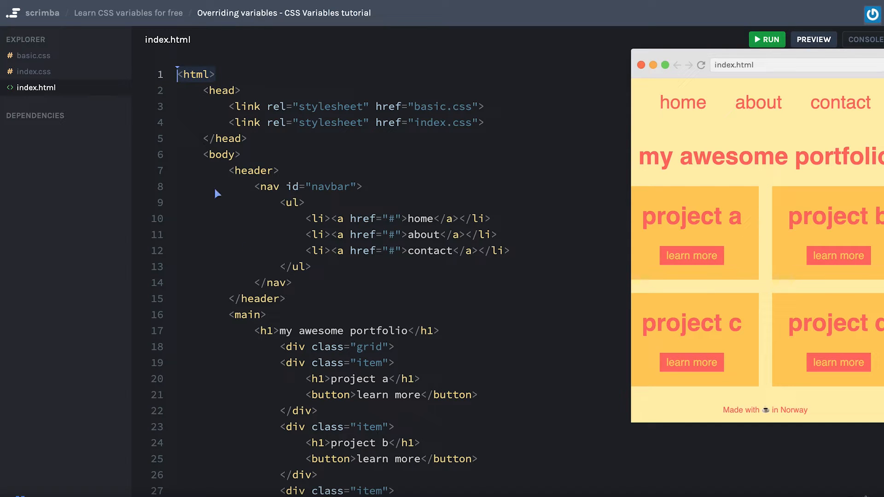
scroll("down", 3)
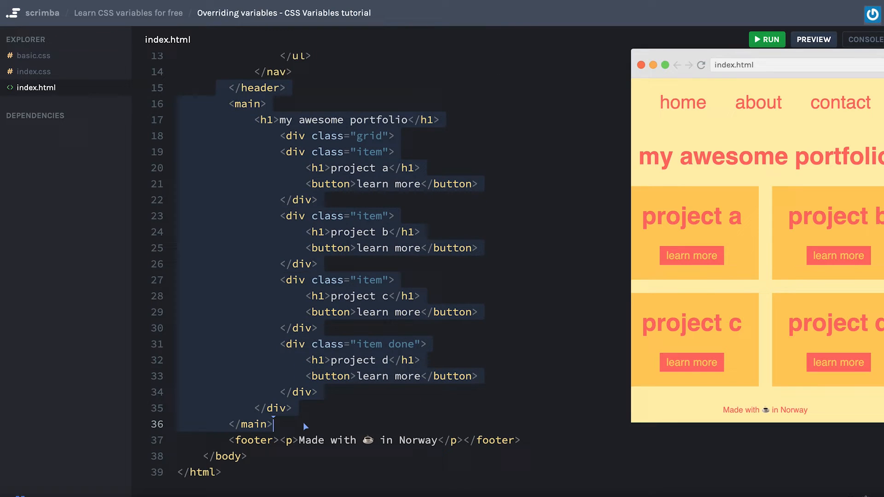
scroll("up", 3)
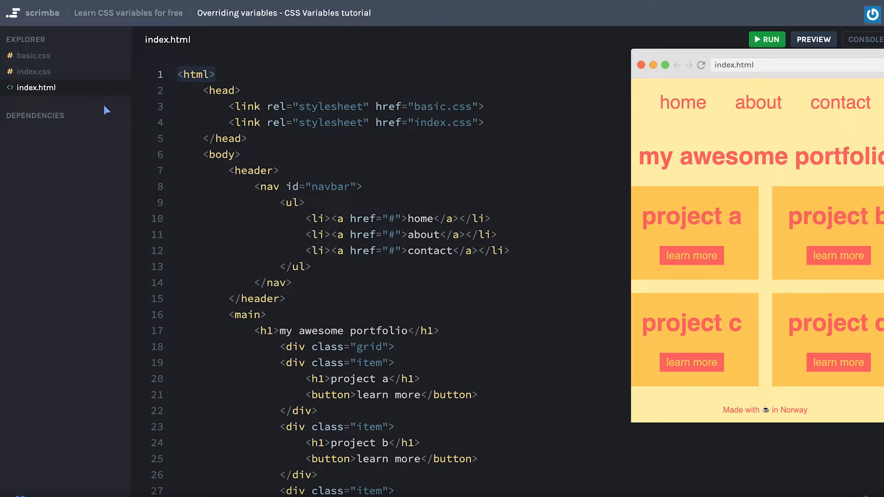
left_click(35, 71)
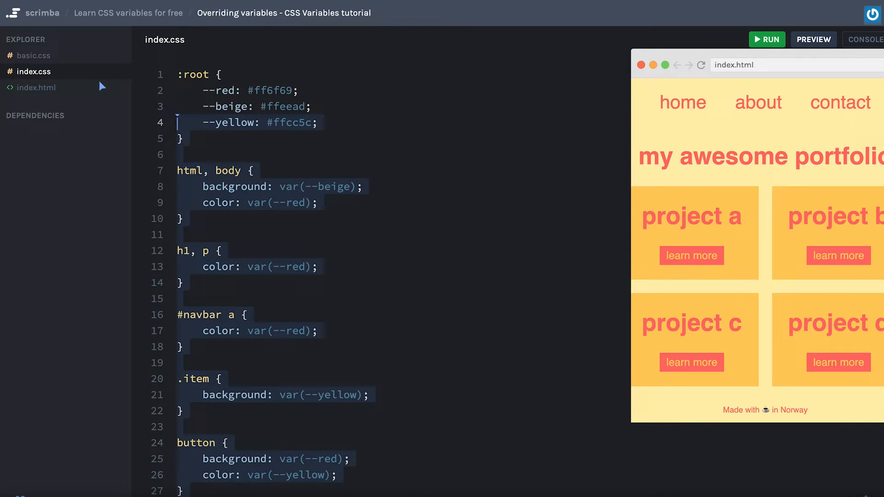
mouse_move(274, 250)
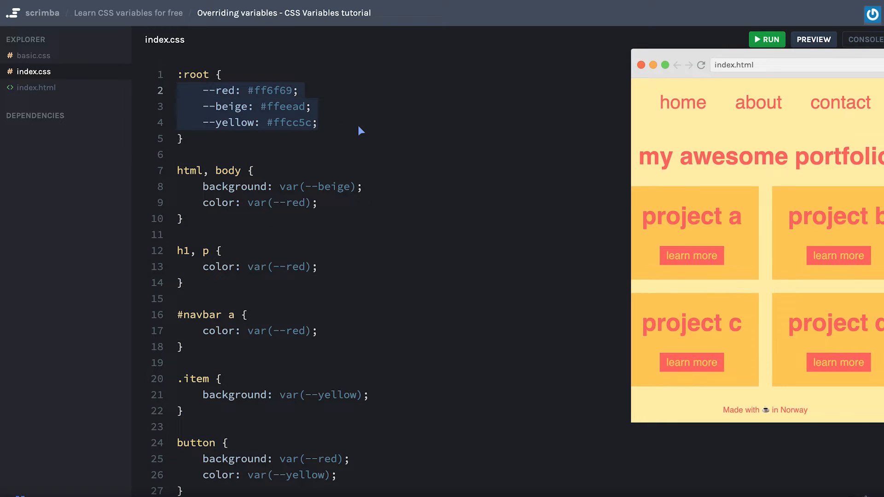
mouse_move(857, 238)
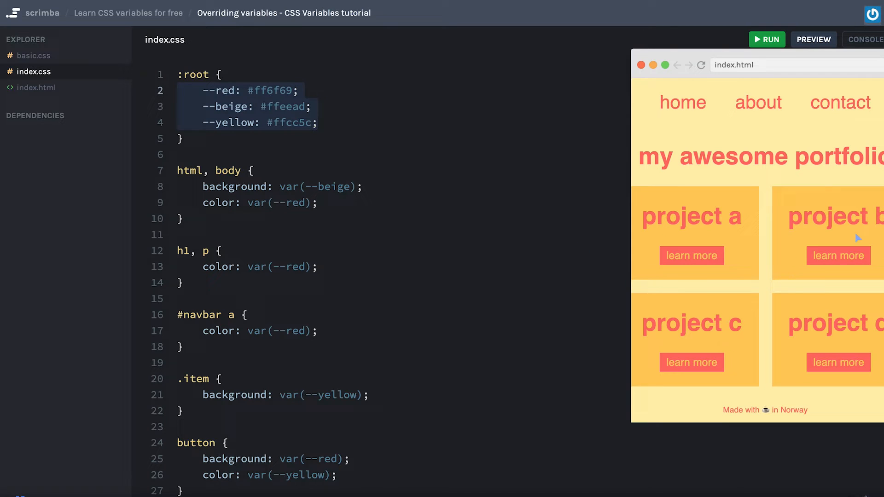
mouse_move(839, 228)
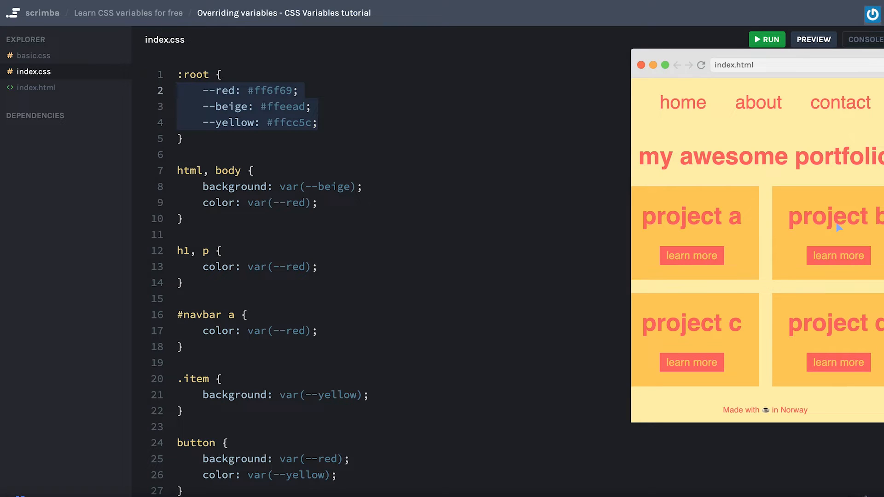
left_click(177, 91)
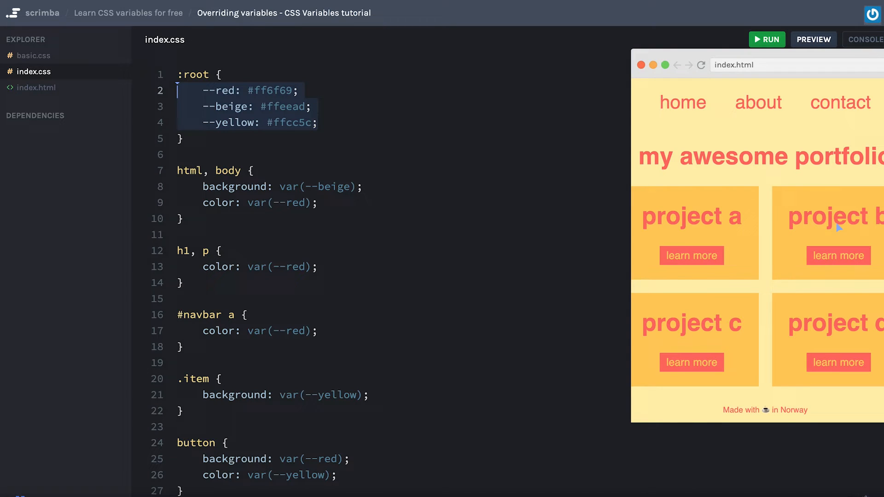
mouse_move(759, 174)
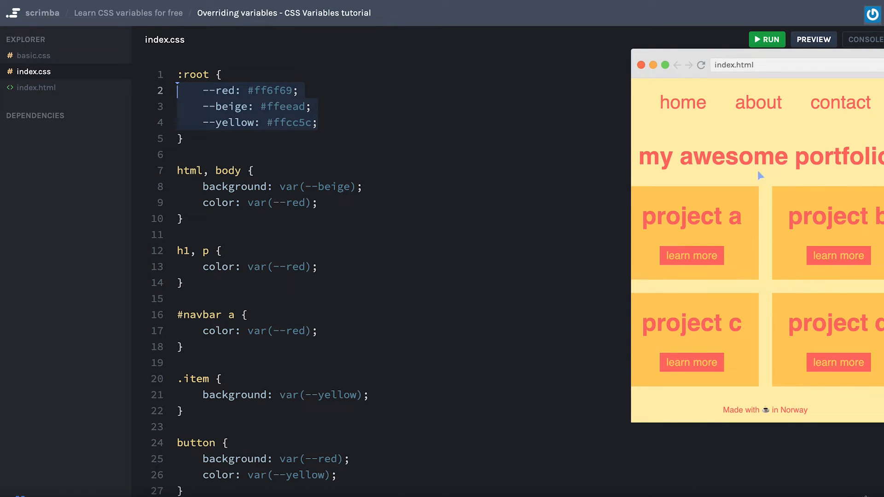
mouse_move(861, 192)
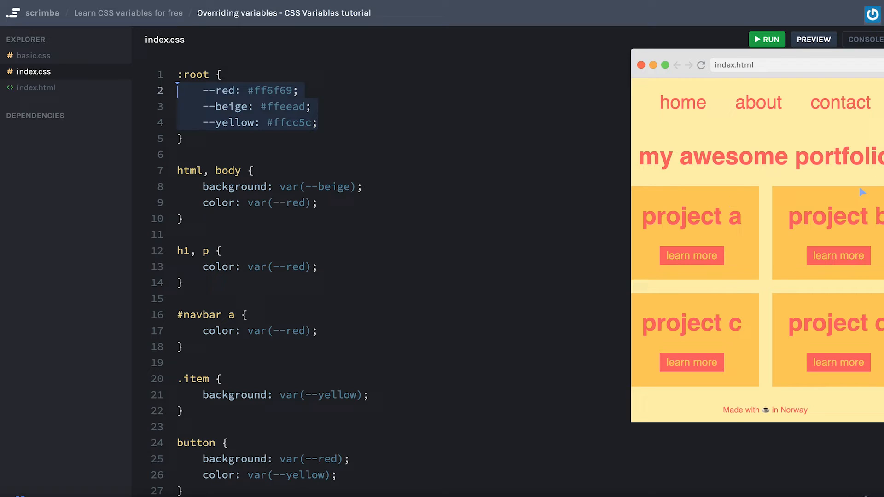
mouse_move(375, 353)
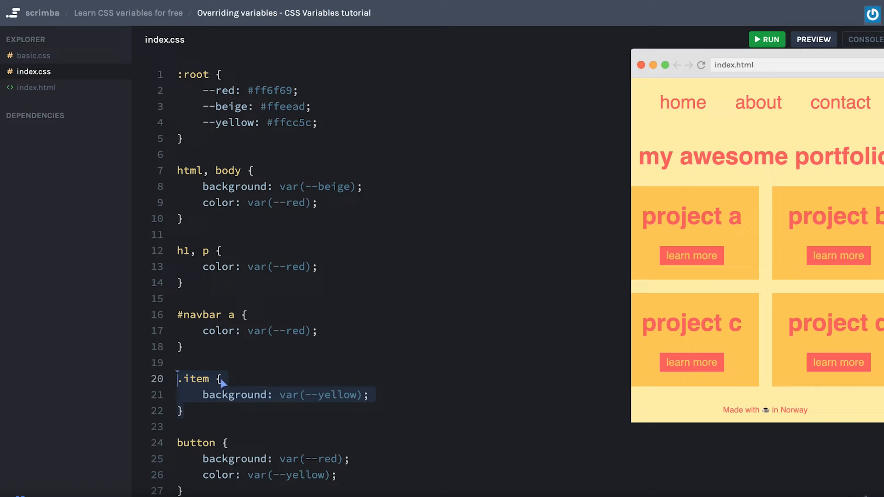
mouse_move(327, 389)
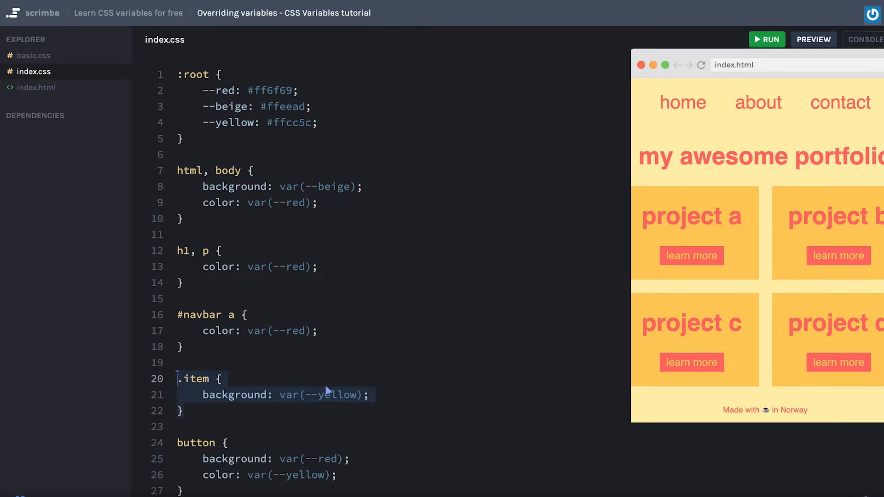
mouse_move(792, 220)
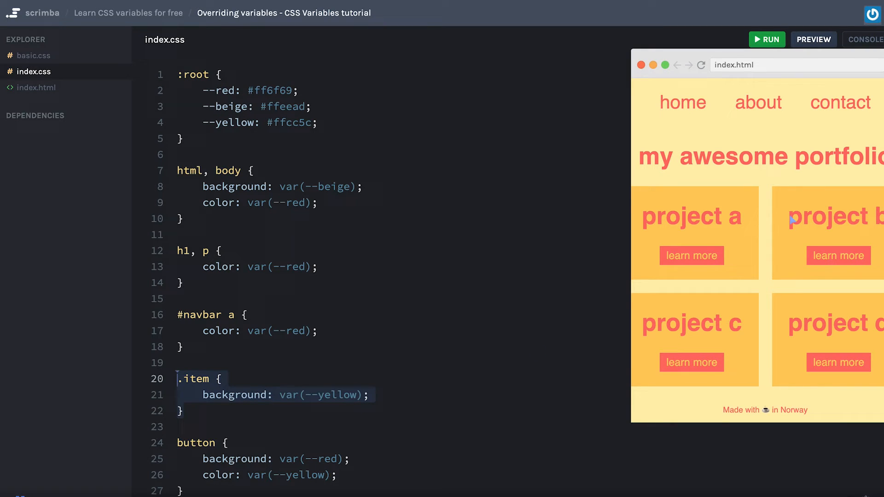
Declare a local --red: #ff8e69 inside the .item rule so project text turns softer red
scroll("down", 3)
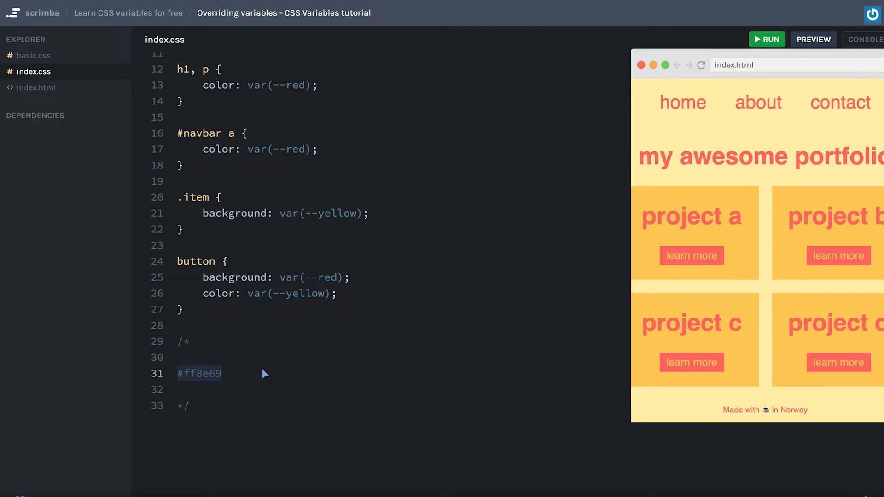
scroll("up", 3)
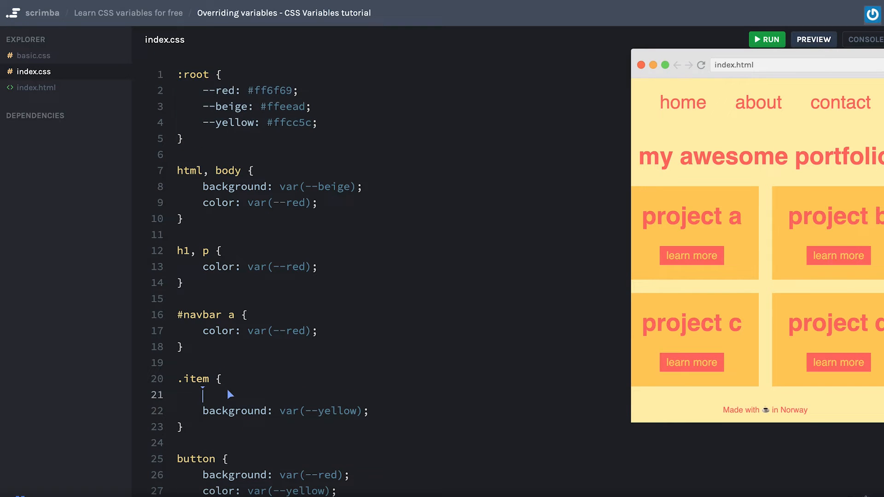
type("--red:;")
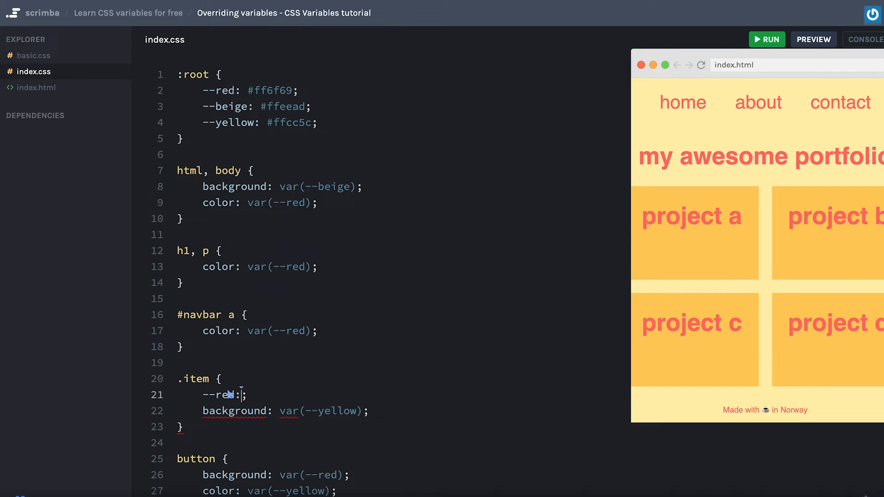
type("#ff8e69")
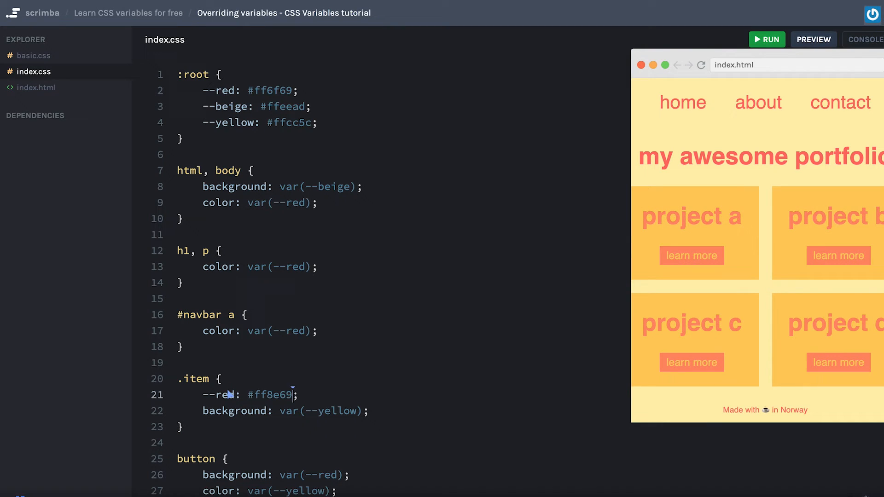
mouse_move(403, 380)
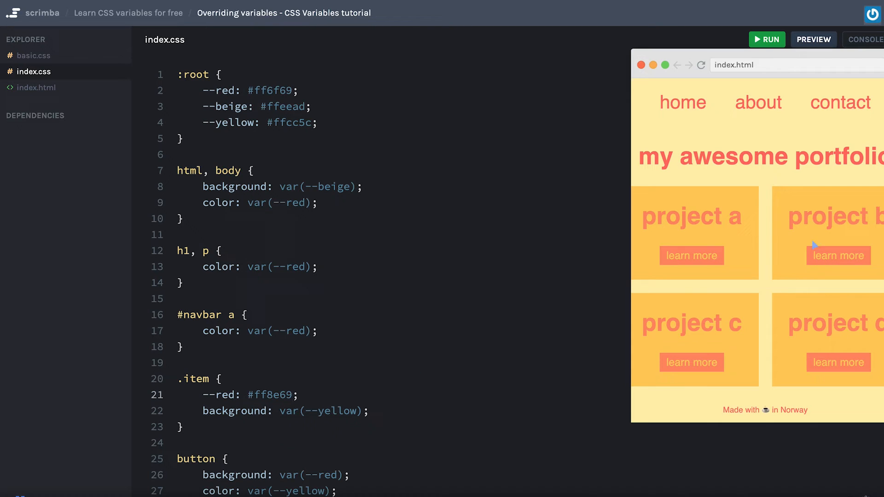
mouse_move(724, 216)
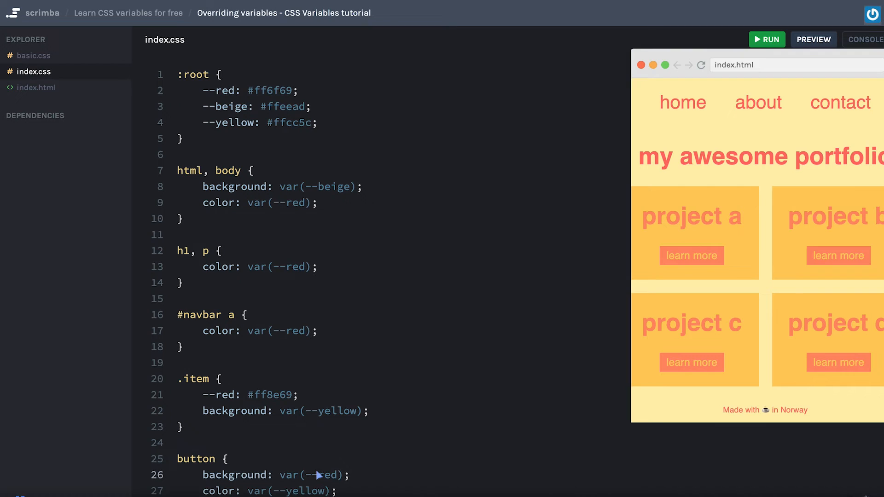
mouse_move(274, 404)
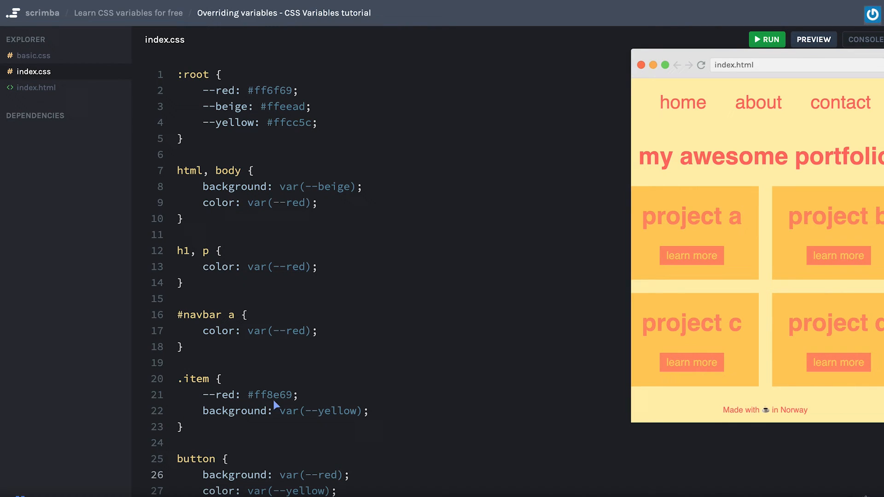
double_click(270, 395)
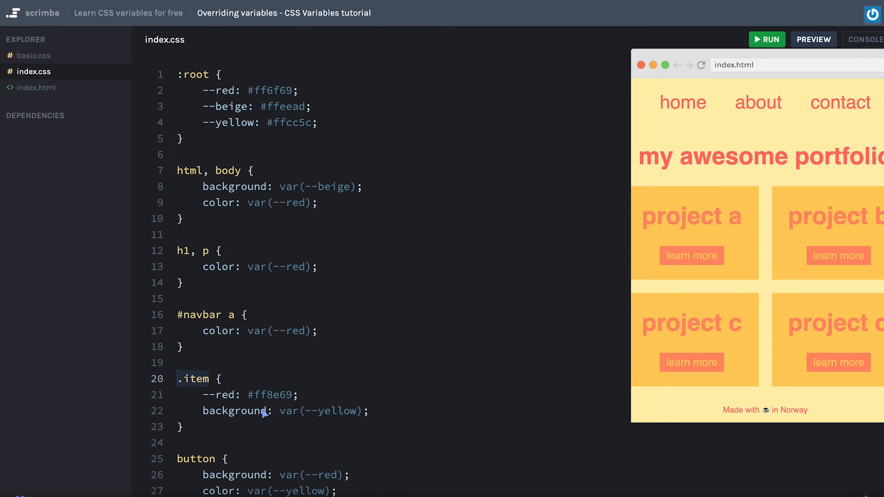
left_click(37, 87)
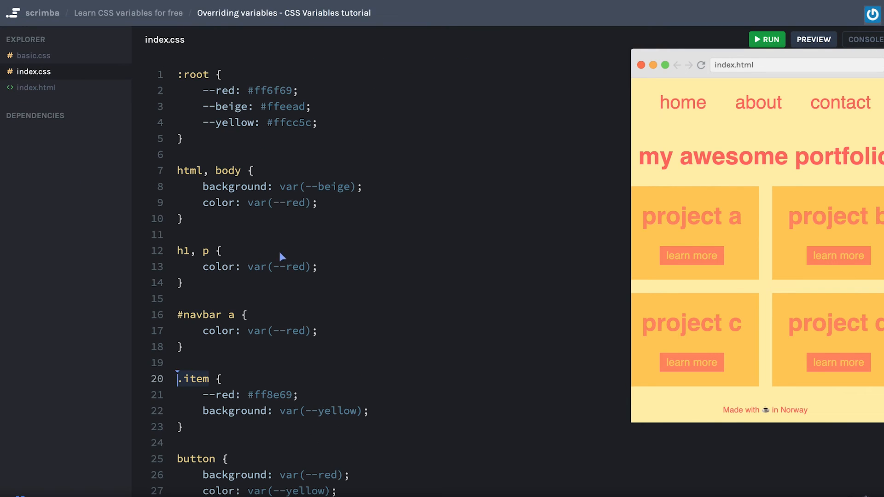
mouse_move(303, 91)
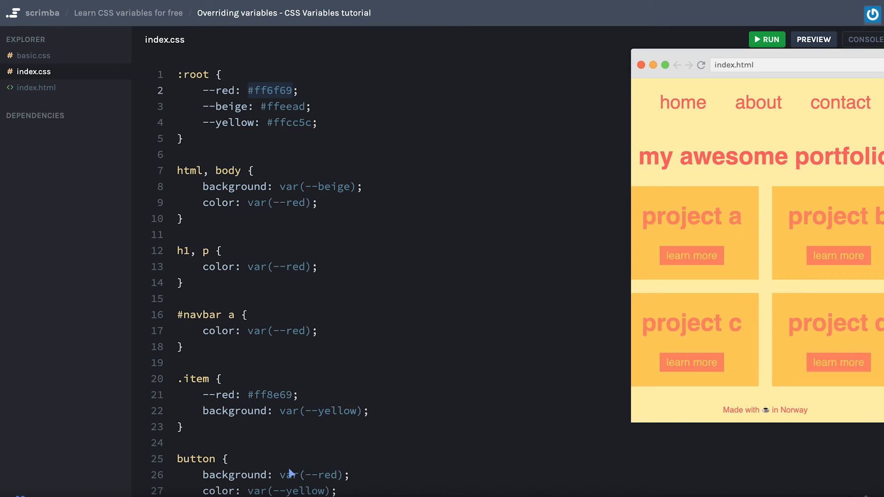
double_click(270, 394)
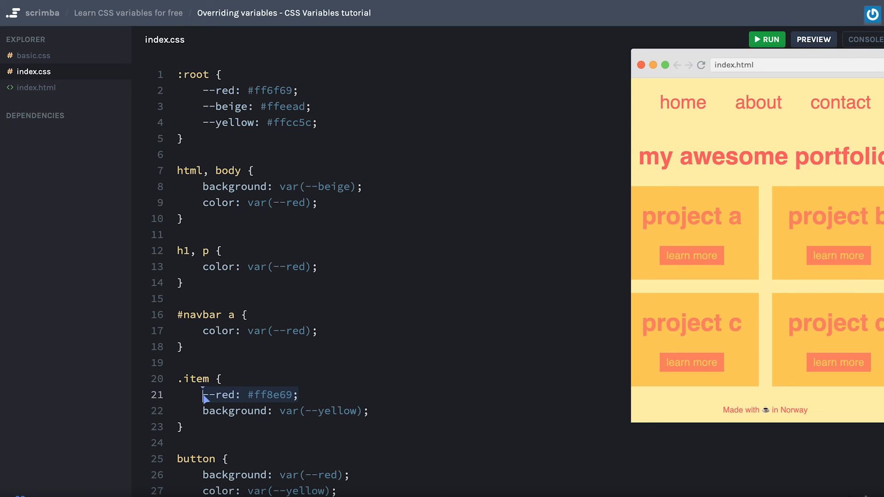
mouse_move(223, 405)
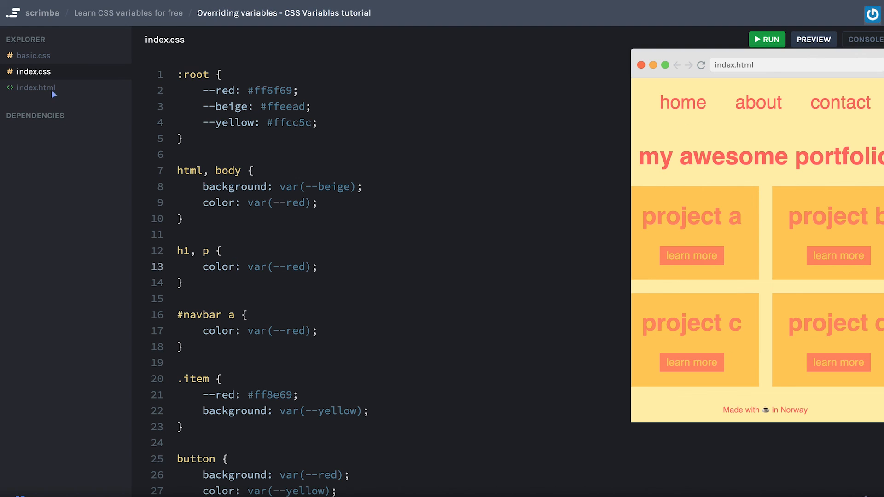
left_click(36, 87)
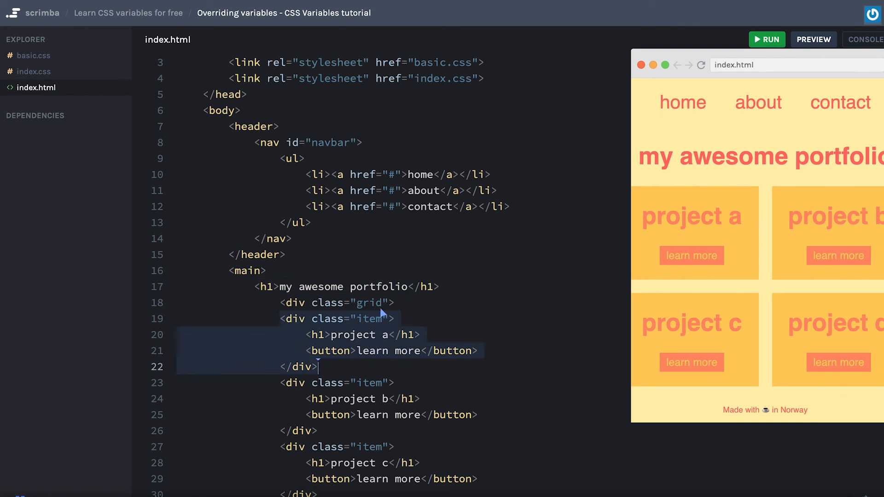
left_click(34, 72)
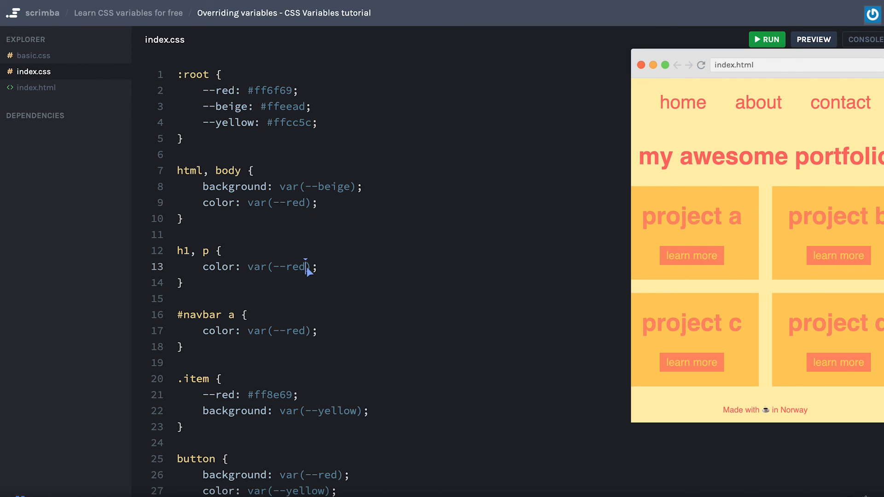